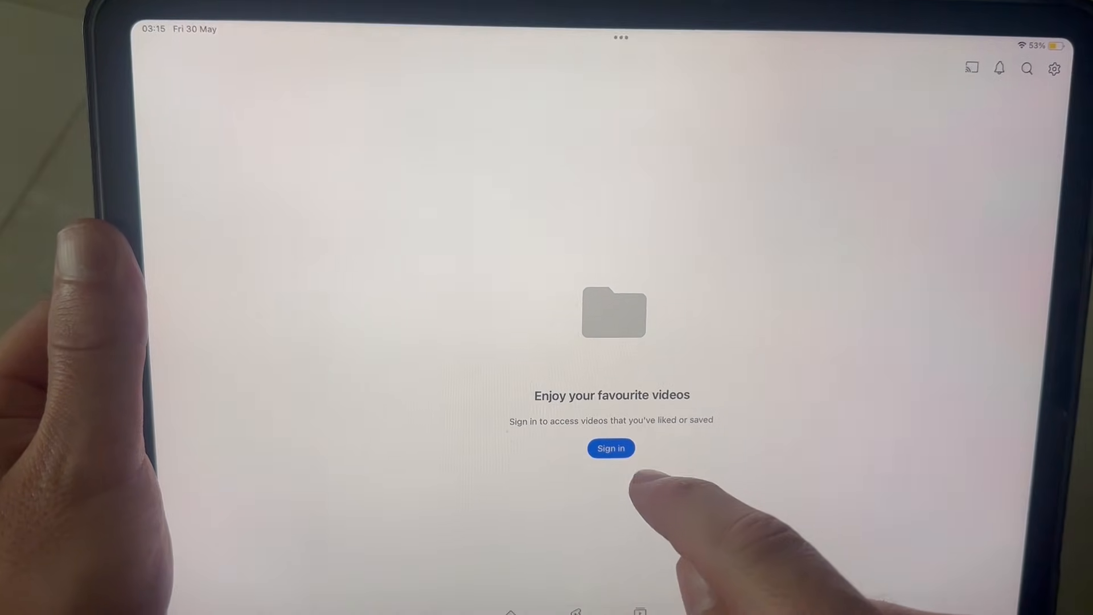
Sign in to YouTube with the saved Google username and autofilled password.
click(610, 448)
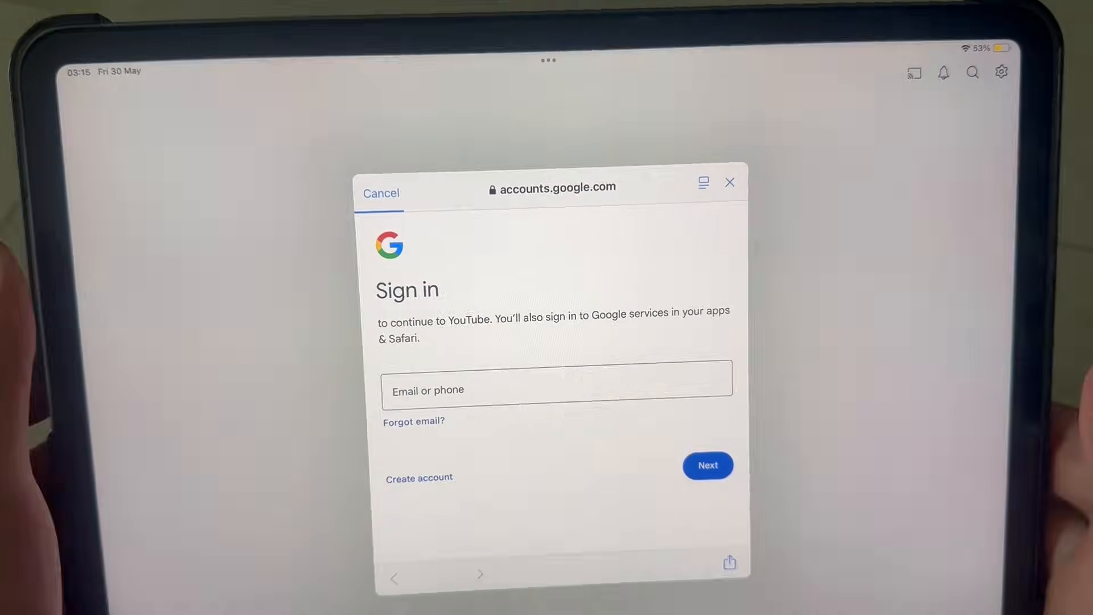
click(557, 389)
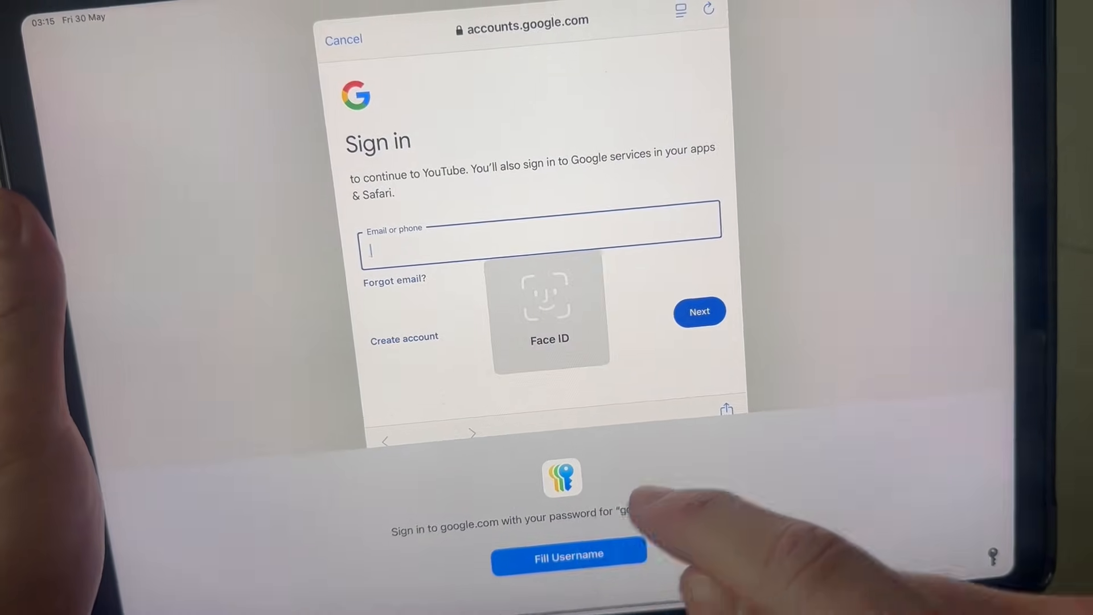
click(568, 554)
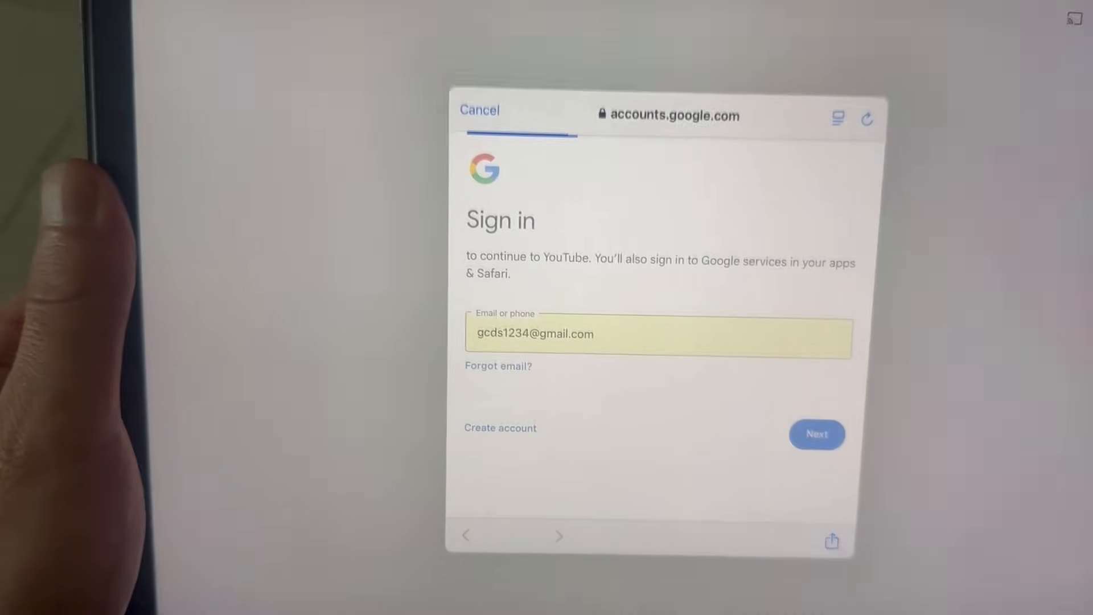
click(816, 434)
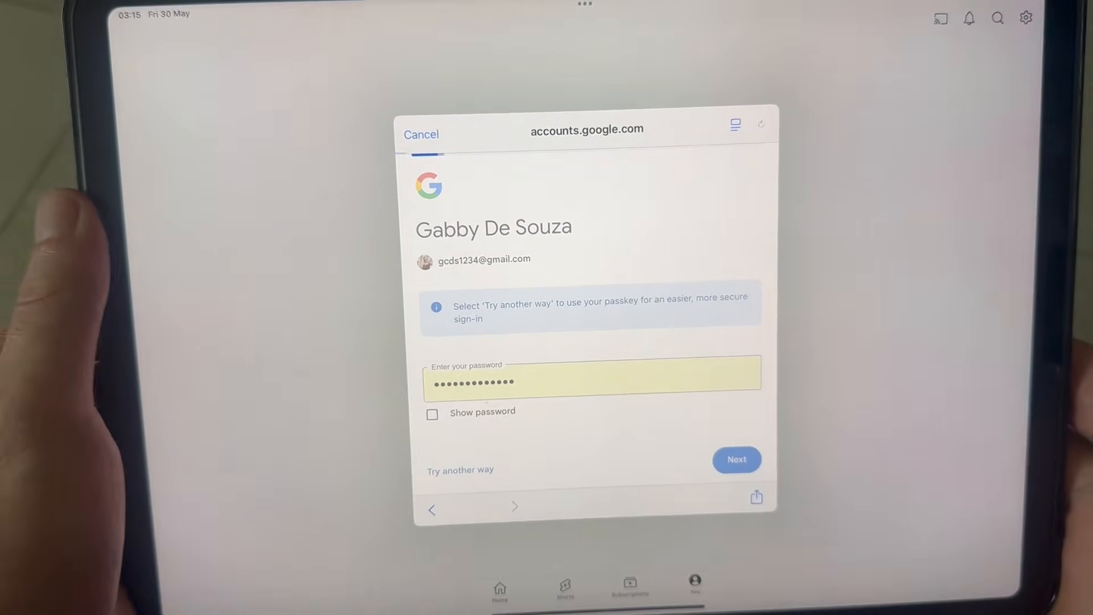
click(736, 459)
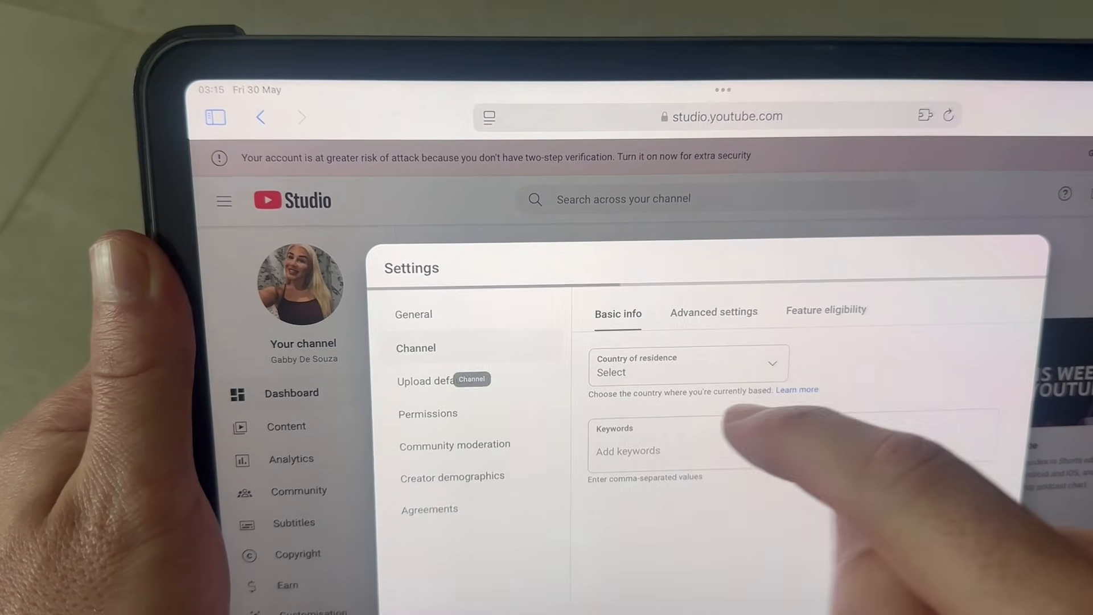
click(713, 312)
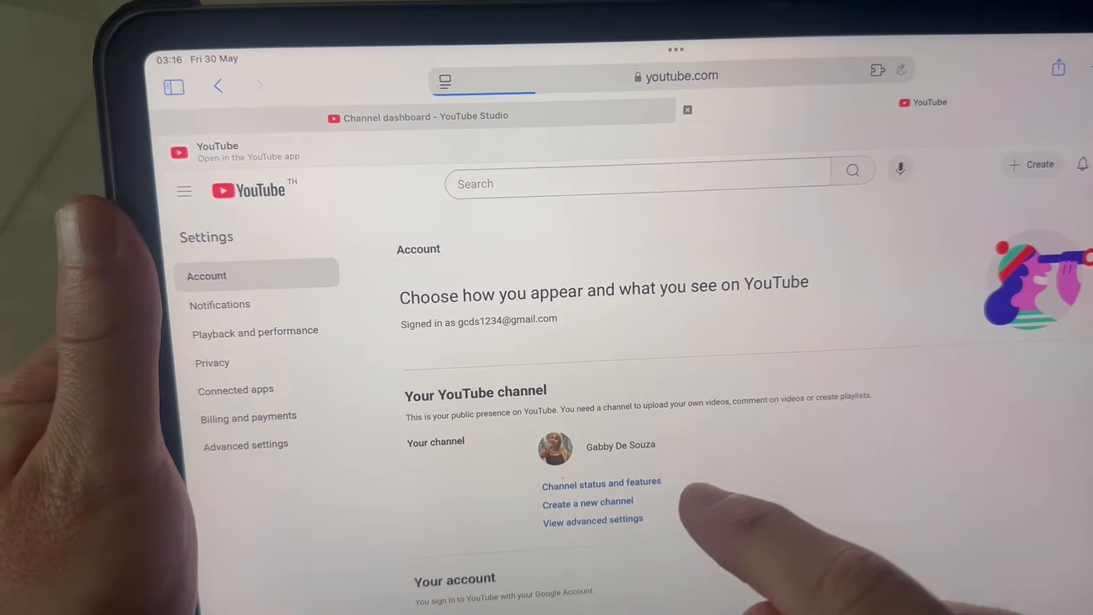
click(588, 501)
text(gufyy)
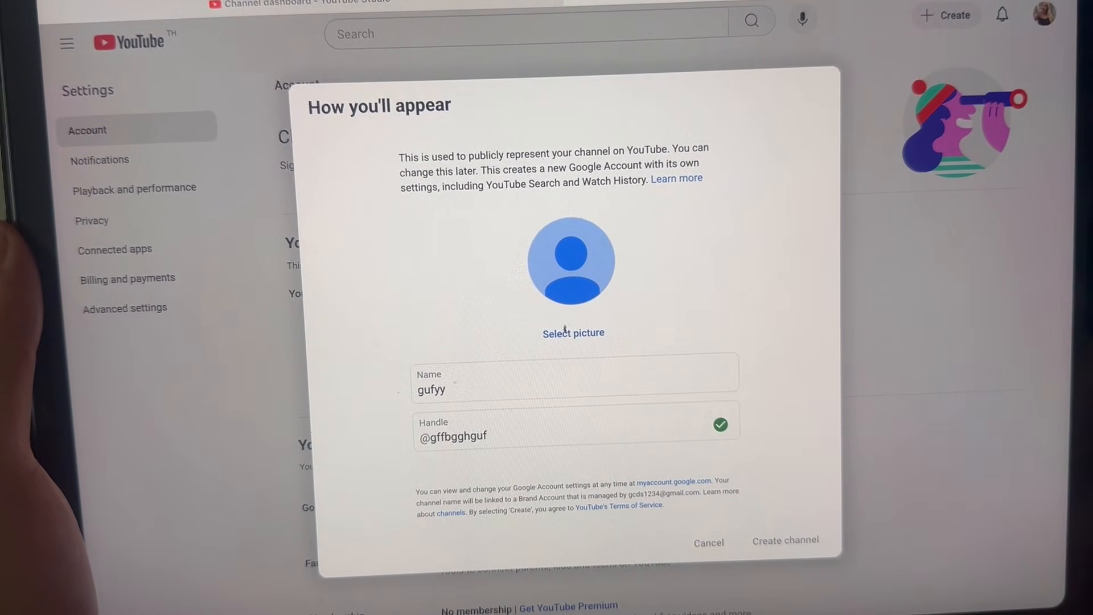
click(784, 542)
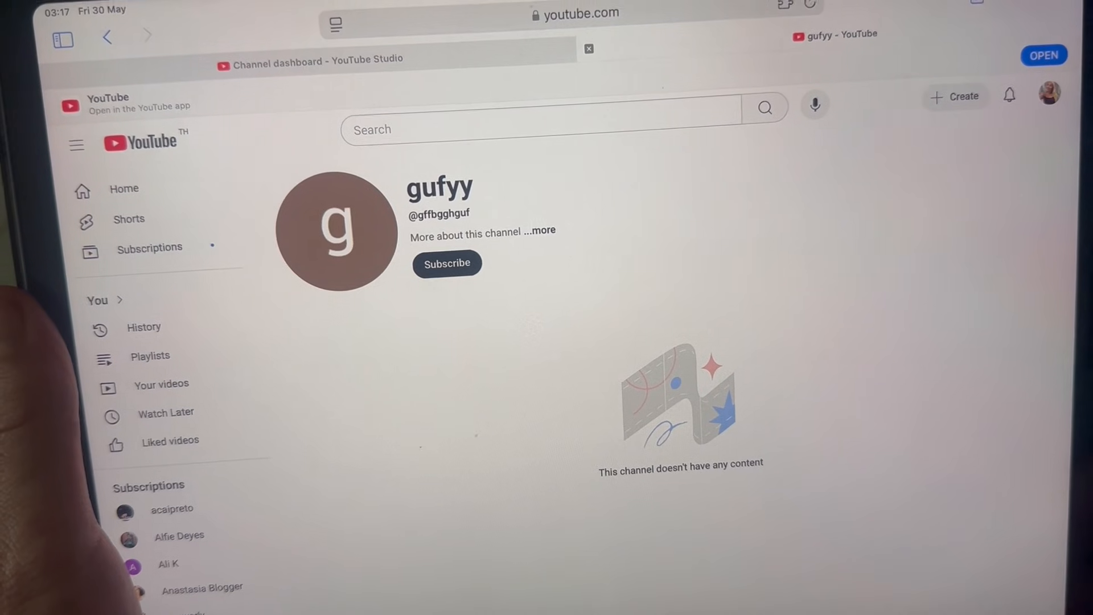